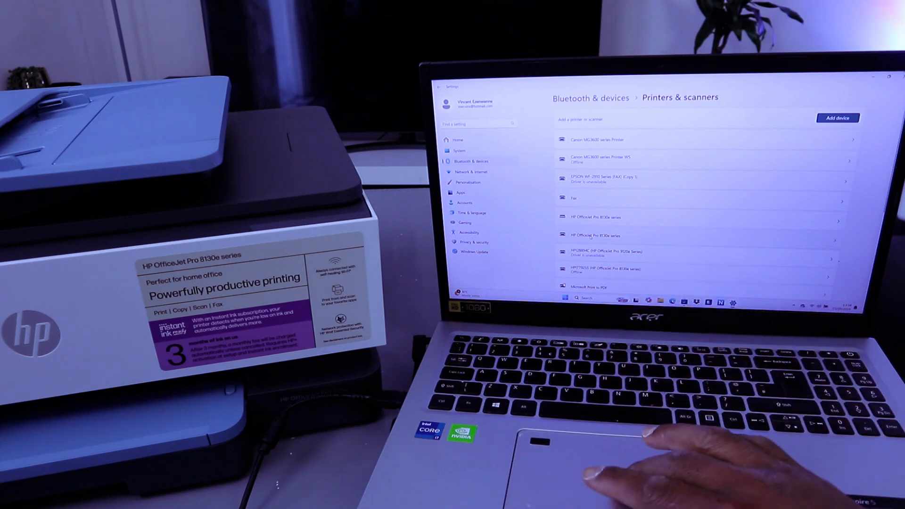
Open the HP OfficeJet Pro 8130e series printer entry to view its Idle status
{"action": "left_click", "coordinate": [594, 217]}
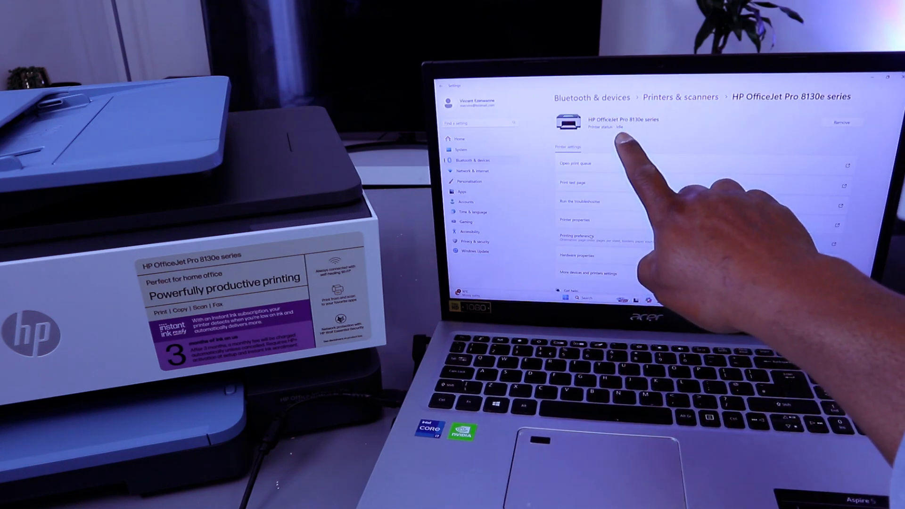